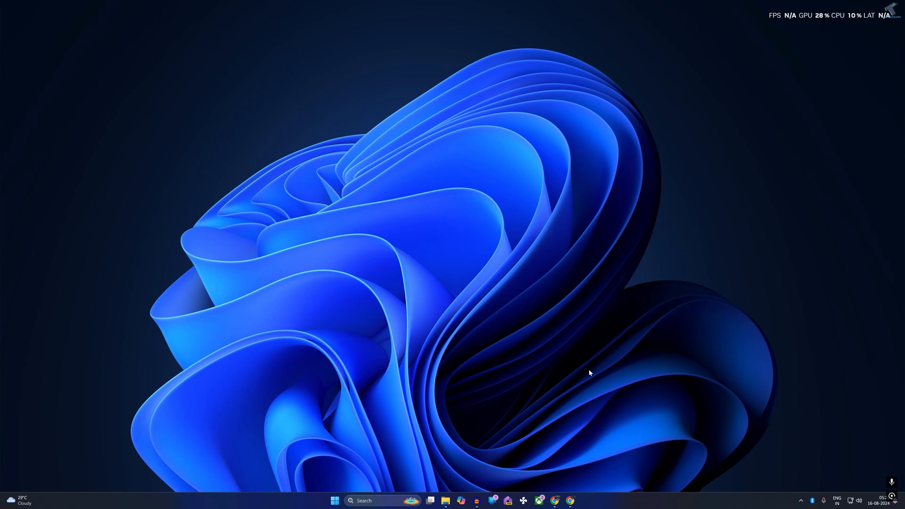
mouse_move(860, 497)
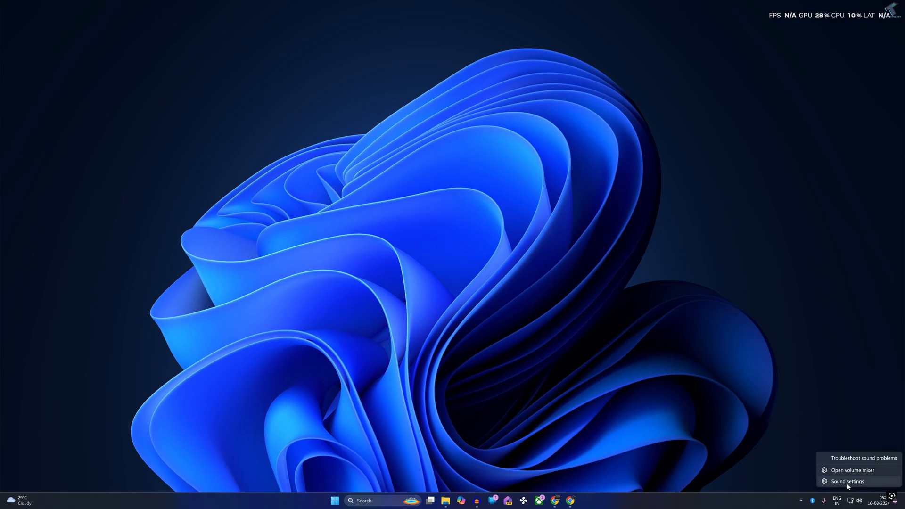
Step: Open the Sound settings page and launch More sound settings from its Advanced section
left_click(846, 481)
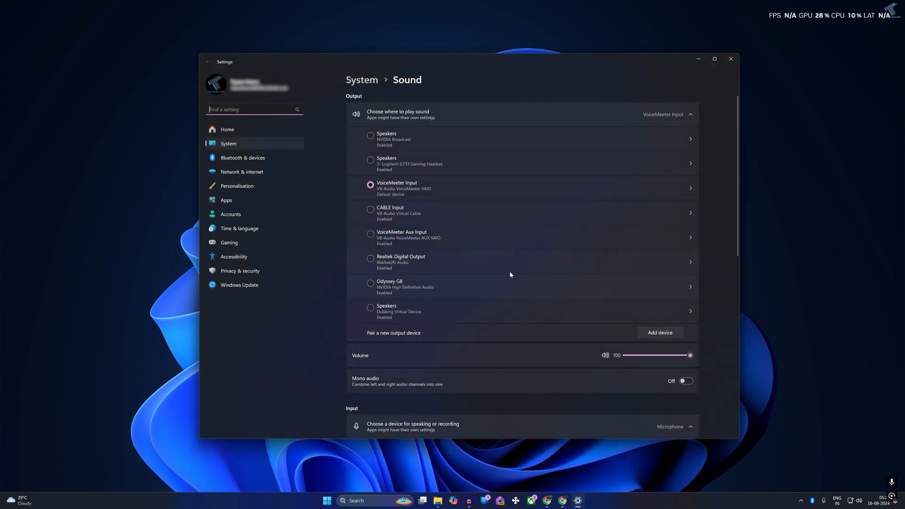
scroll("down", 3)
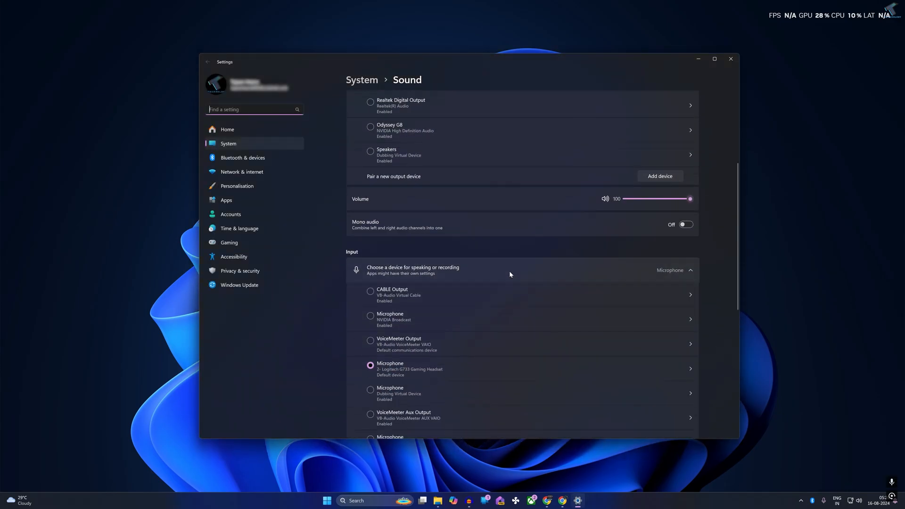
scroll("down", 3)
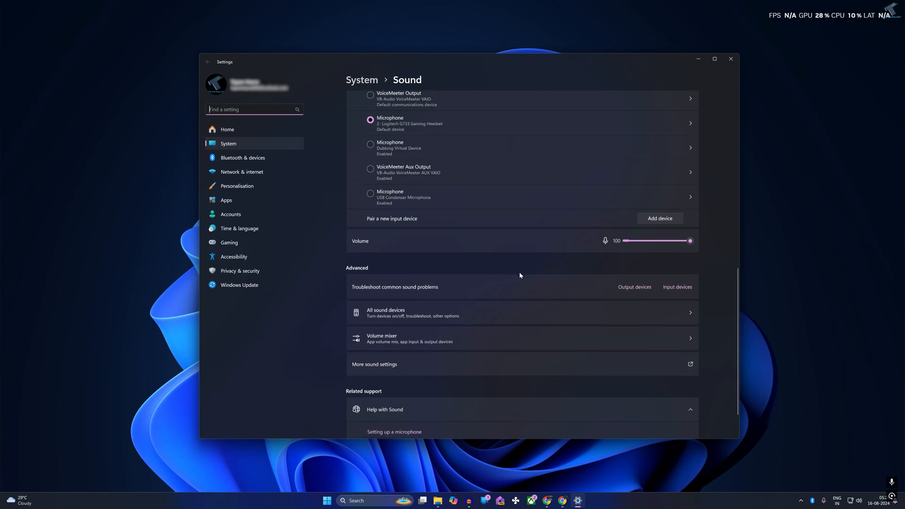
scroll("down", 3)
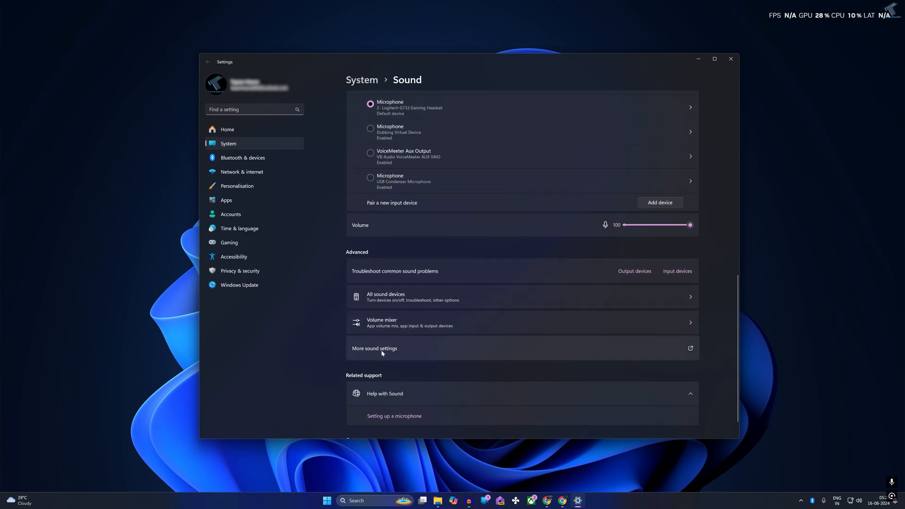
left_click(373, 348)
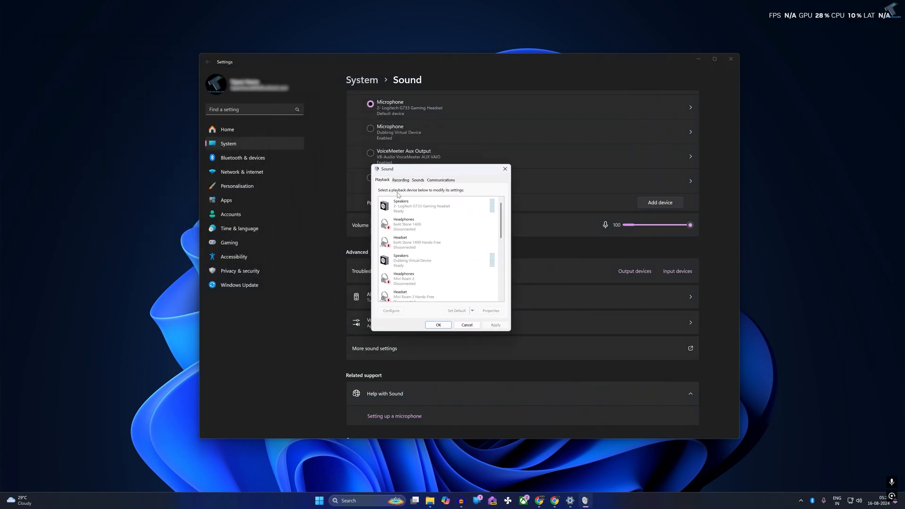
Step: Switch the Sound dialog to the Recording tab to list microphones, headsets and XSplit Audio
left_click(401, 180)
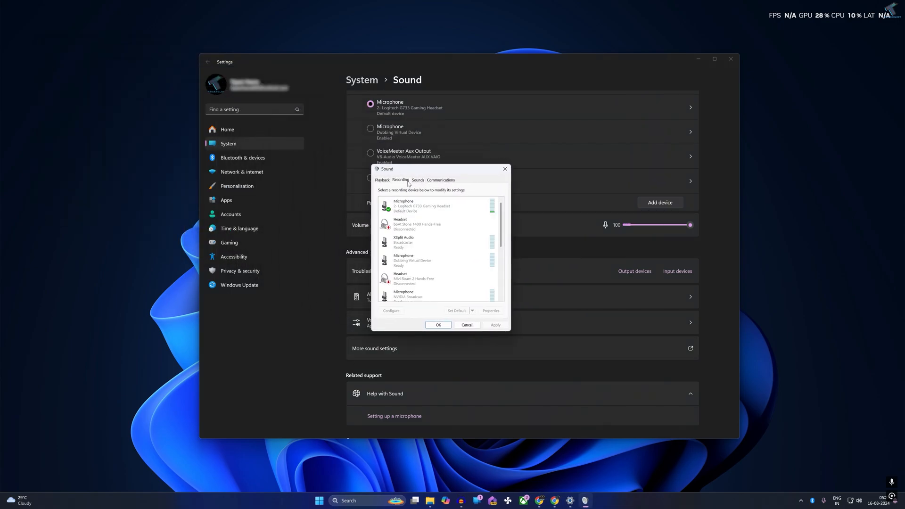
right_click(410, 242)
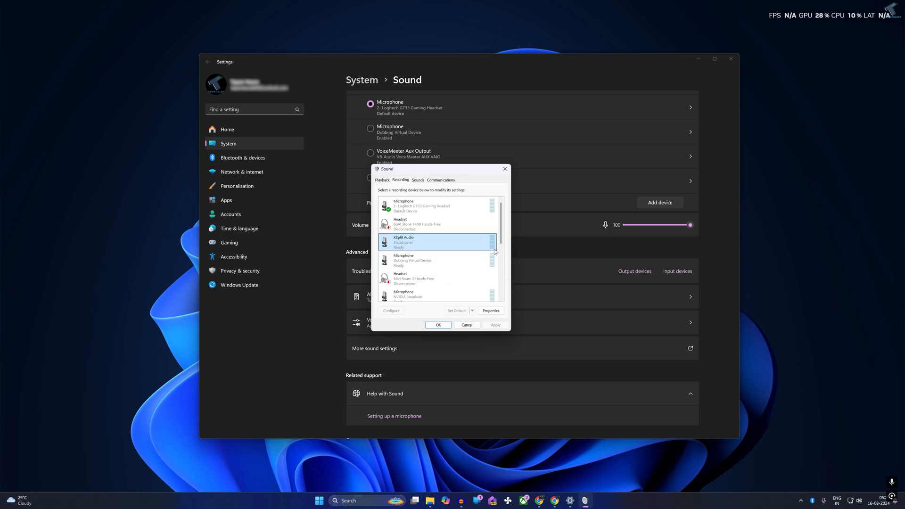
Step: Enable the Stereo Mix device from its right-click menu so it becomes the default recording device
scroll("down", 3)
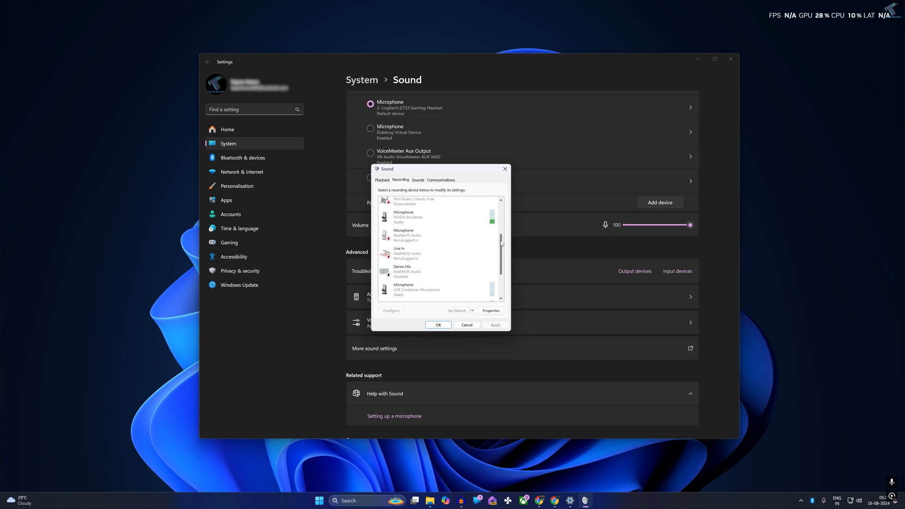
left_click(438, 271)
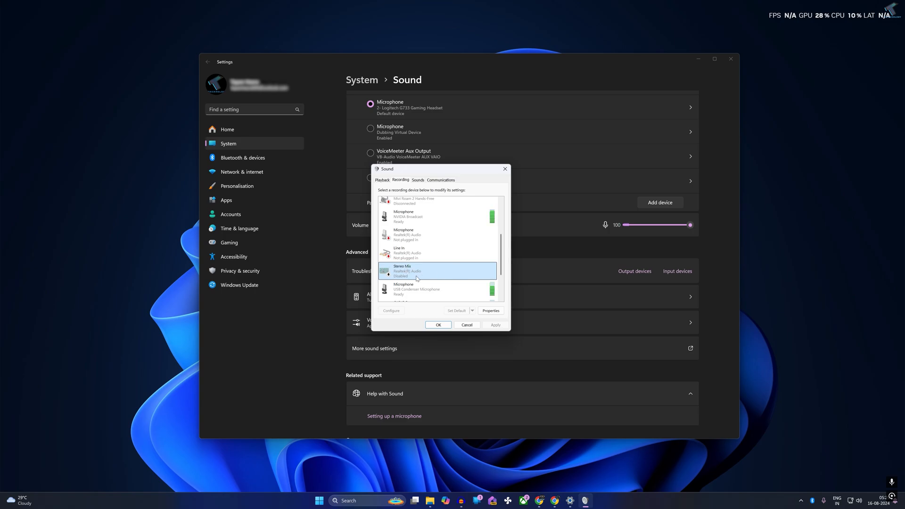
right_click(415, 271)
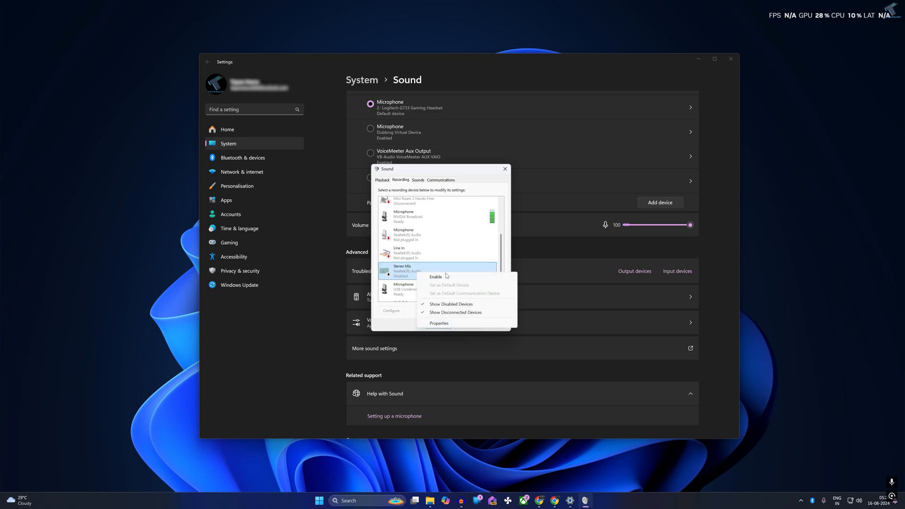
left_click(435, 277)
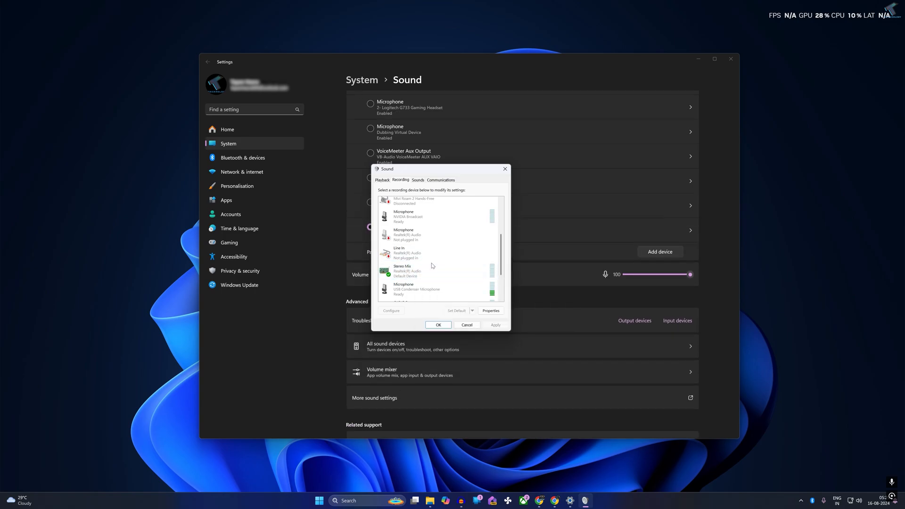